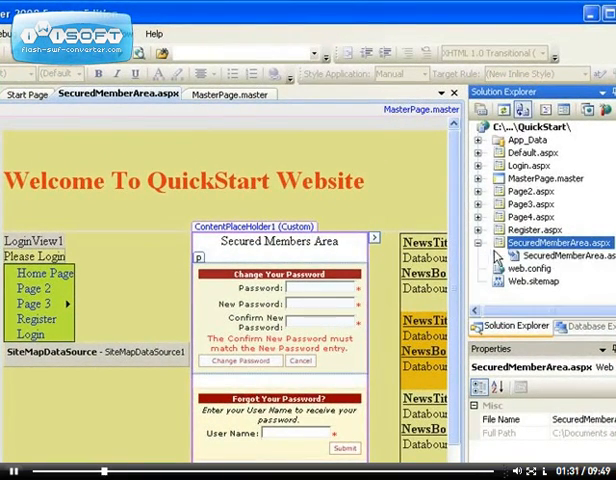
# Step: View the code-behind SecuredMemberArea.aspx.cs with its empty Page_Load handler
pyautogui.click(576, 256)
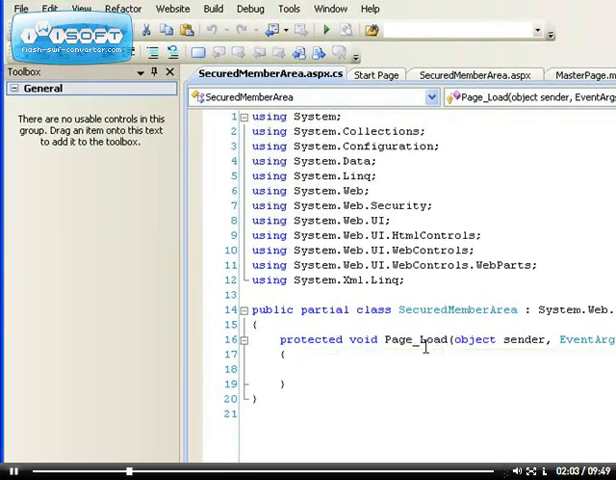
pyautogui.moveTo(424, 372)
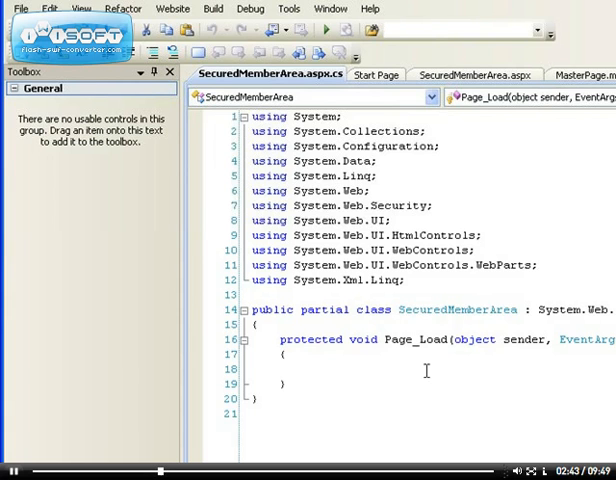
pyautogui.click(308, 368)
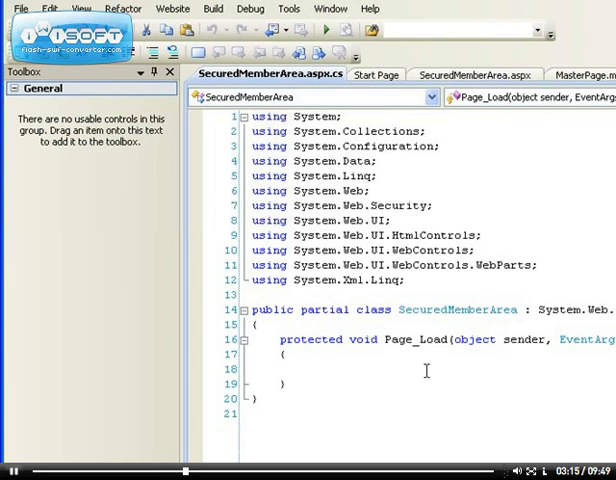
pyautogui.click(308, 368)
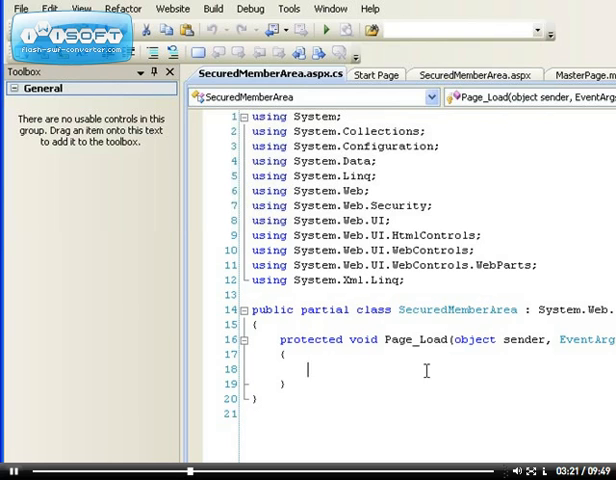
# Step: Write if (User.Identity.IsAuthenticated inside Page_Load using IntelliSense completion
pyautogui.write('if(')
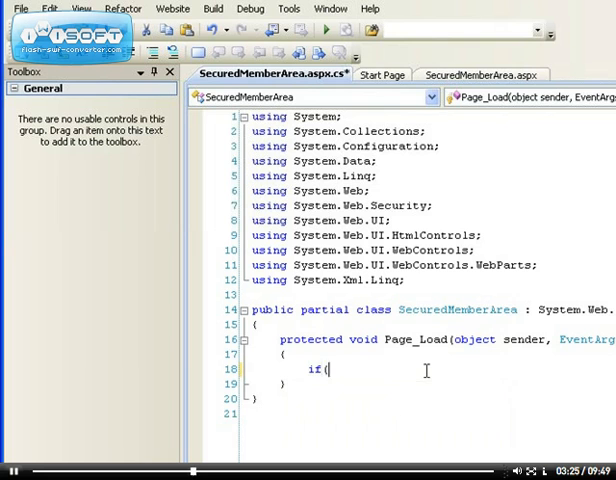
pyautogui.write('user')
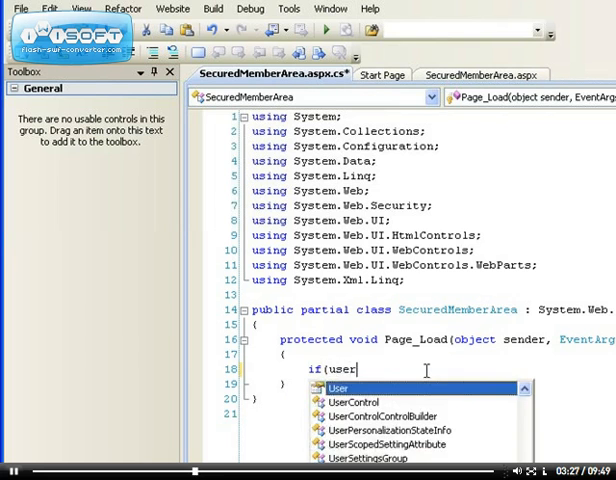
pyautogui.write('.')
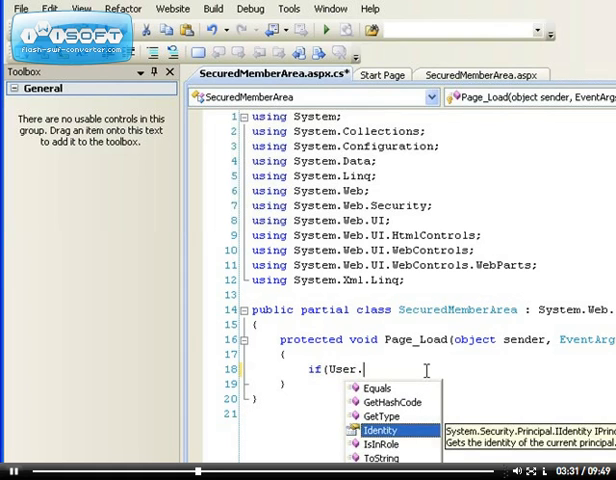
pyautogui.write('identity.')
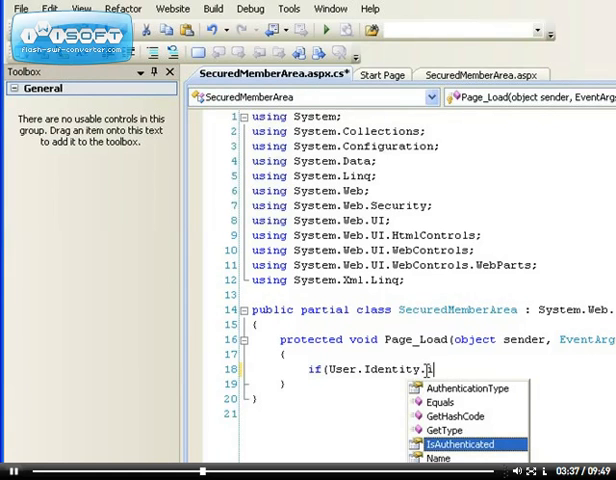
pyautogui.write('IsAuthenticated)')
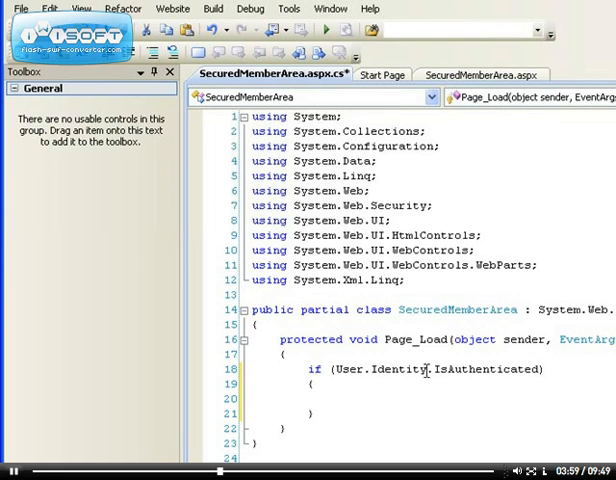
# Step: Add Server.Transfer("Login.aspx") inside the if block
pyautogui.write('Server.')
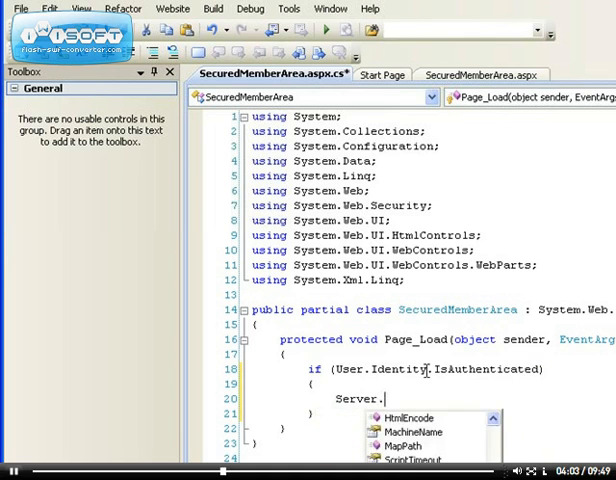
pyautogui.write('Tran')
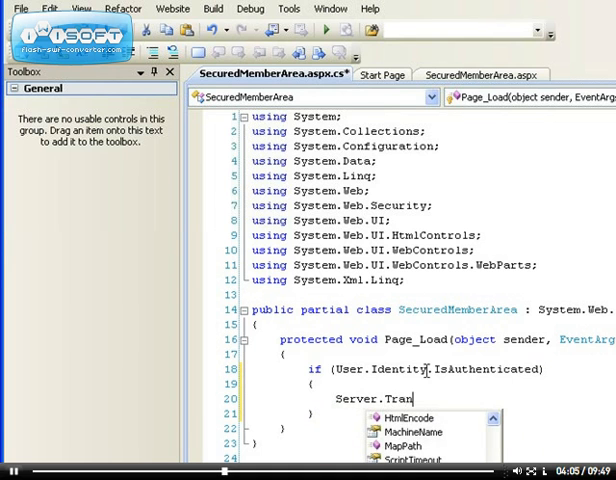
pyautogui.write('sfer')
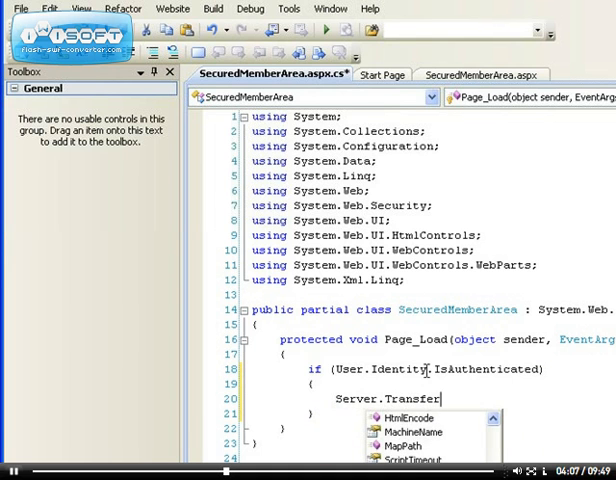
pyautogui.write('("')
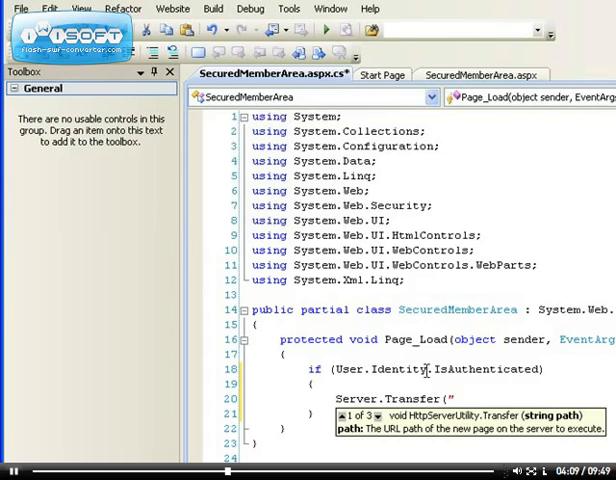
pyautogui.write('Logi')
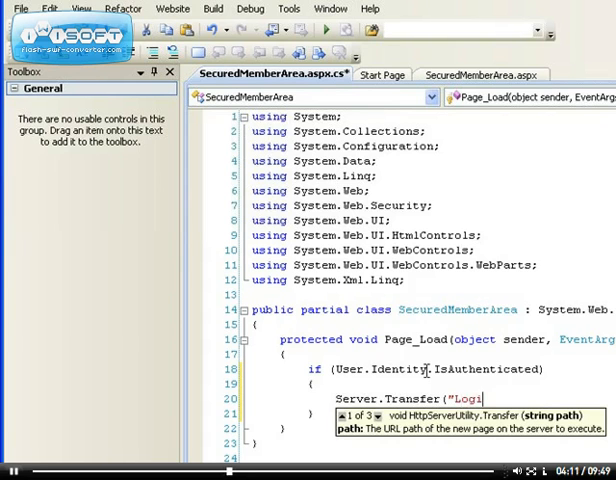
pyautogui.write('n.asp')
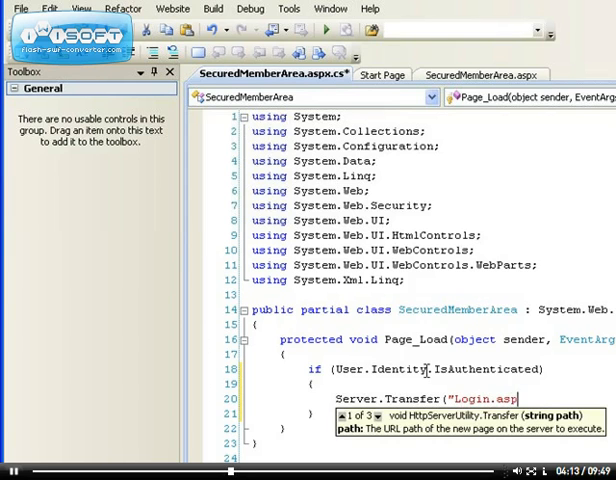
pyautogui.write('x)')
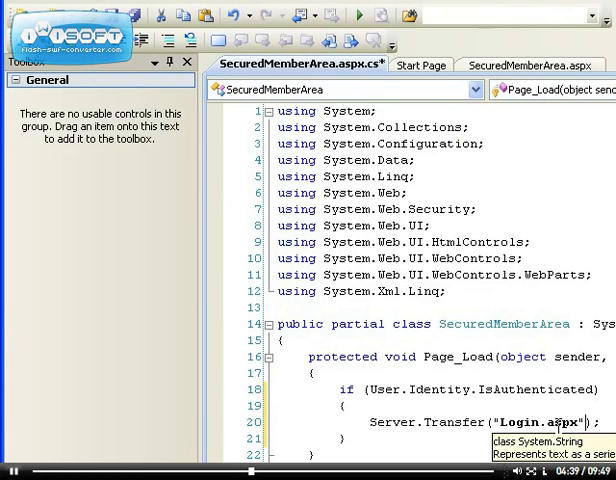
pyautogui.moveTo(410, 388)
pyautogui.write('!')
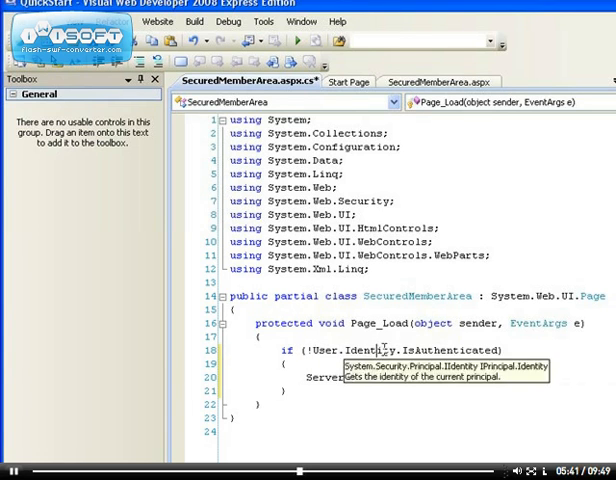
# Step: Complete the statement as Server.Transfer("Login.aspx"); under the negated authentication check
pyautogui.write('Server.Transfer("Login.aspx");')
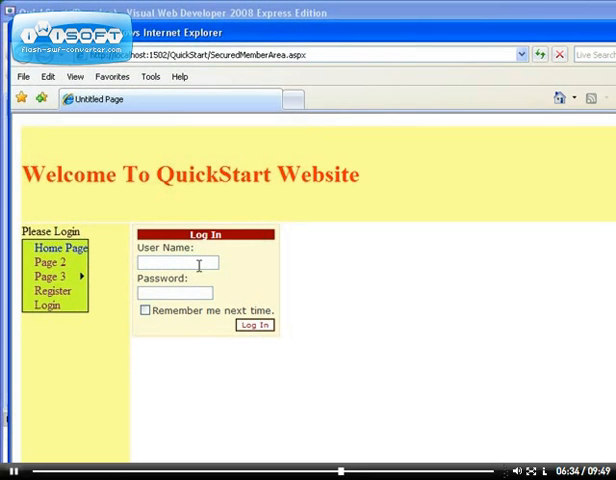
pyautogui.moveTo(202, 260)
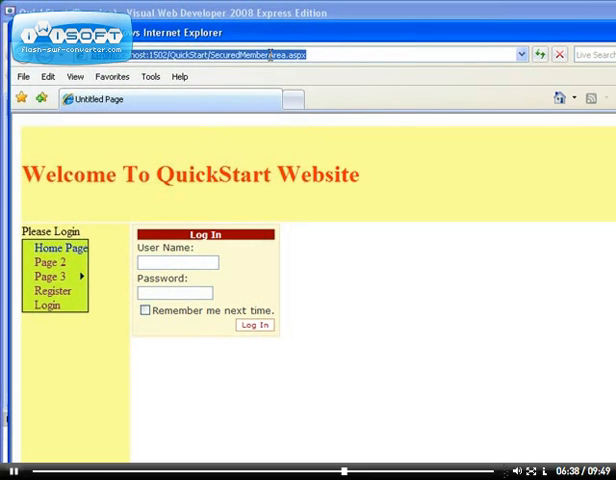
# Step: Copy the page address, then log in as username1 to reach the Secured Members Area
pyautogui.rightClick(280, 54)
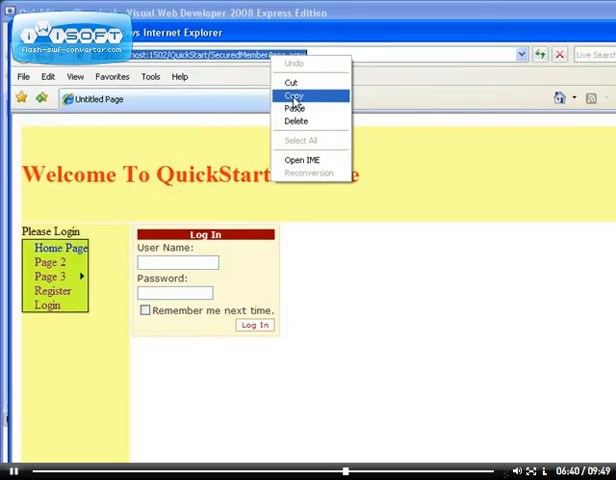
pyautogui.click(176, 262)
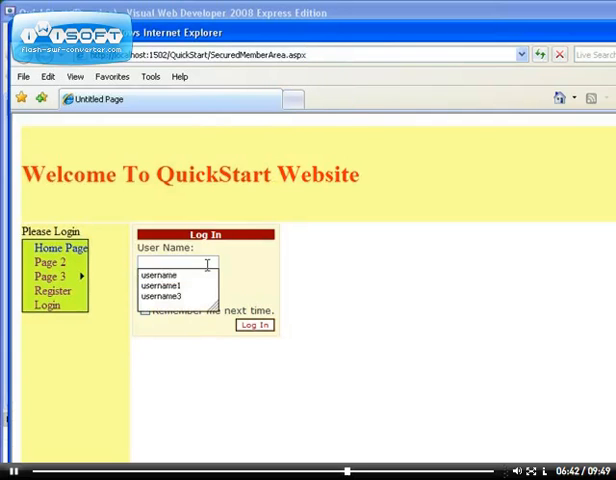
pyautogui.click(160, 284)
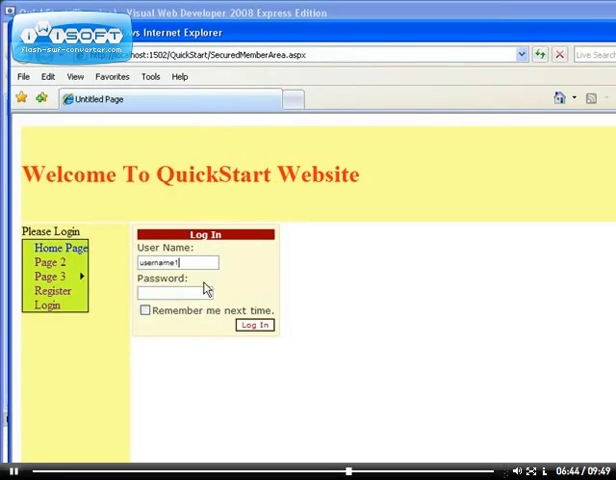
pyautogui.write('••')
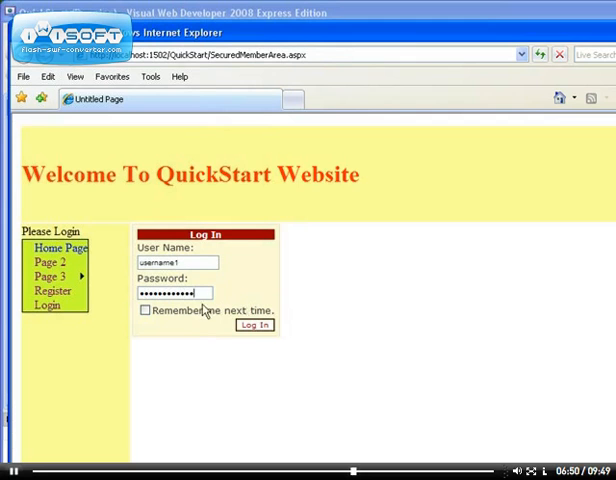
pyautogui.click(256, 324)
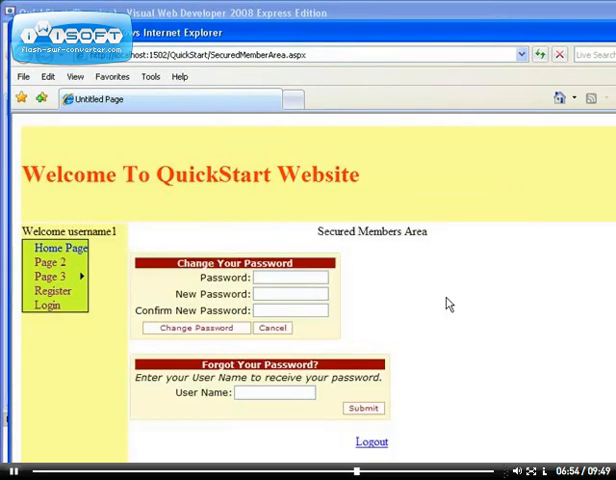
# Step: Return to the site's Login page while still signed in as username1
pyautogui.click(50, 260)
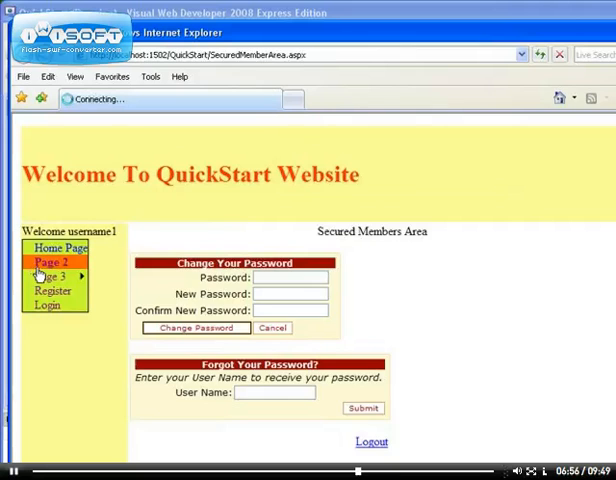
pyautogui.click(52, 290)
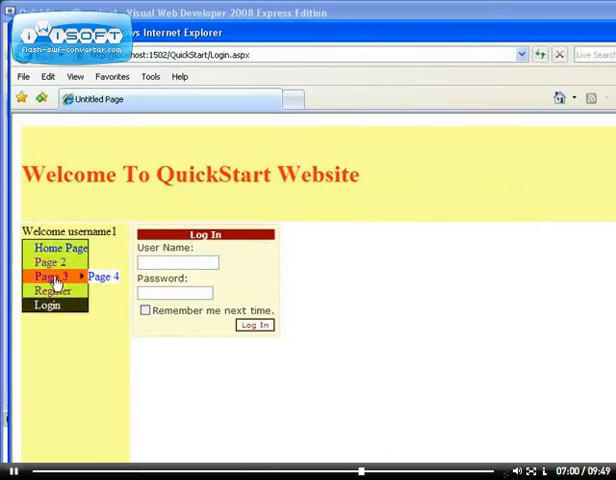
# Step: Load the copied SecuredMemberArea.aspx URL in a new tab, then log out
pyautogui.click(48, 260)
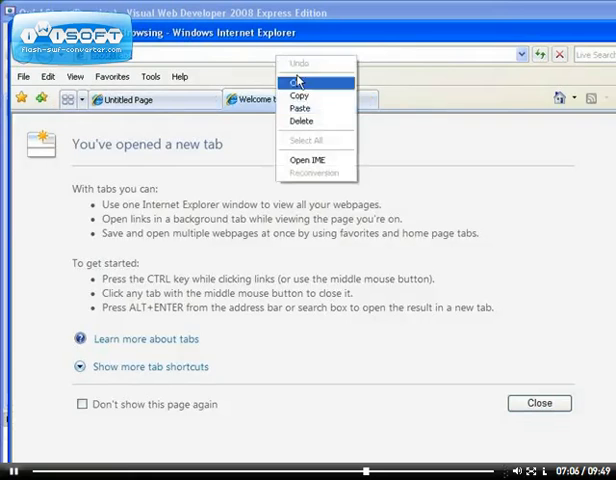
pyautogui.click(296, 80)
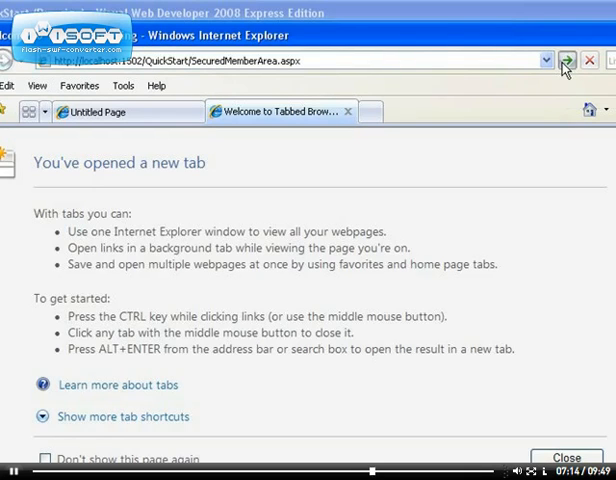
pyautogui.click(568, 60)
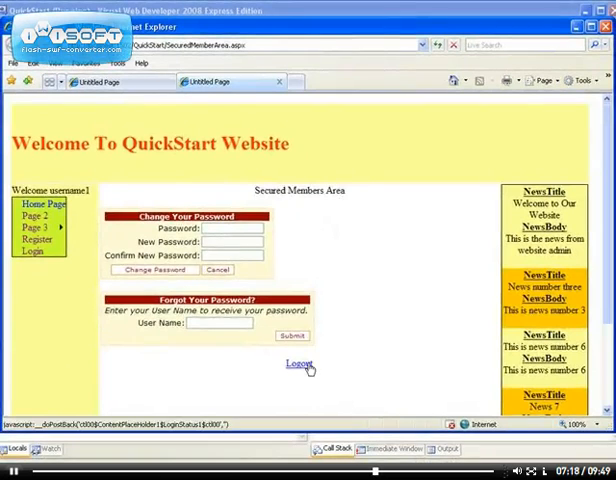
pyautogui.click(300, 364)
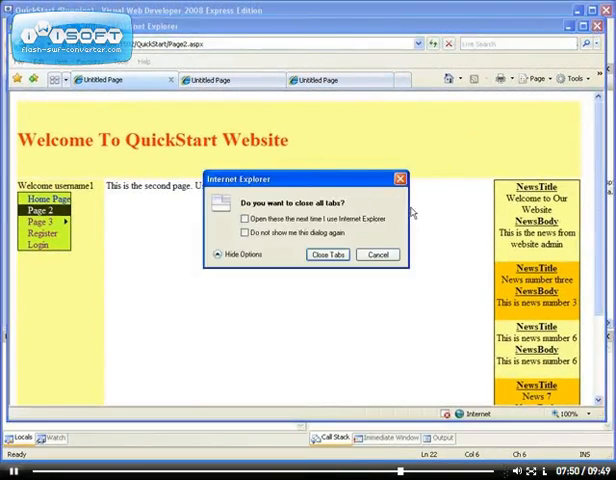
# Step: Confirm Close Tabs to exit the browser and return to the Page_Load code
pyautogui.click(328, 254)
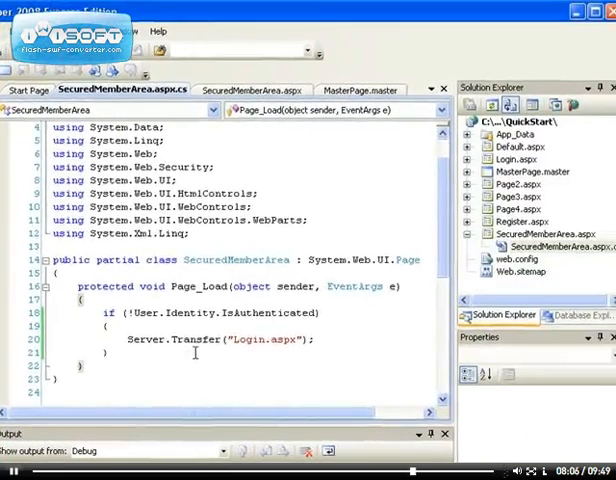
pyautogui.scroll(-3)
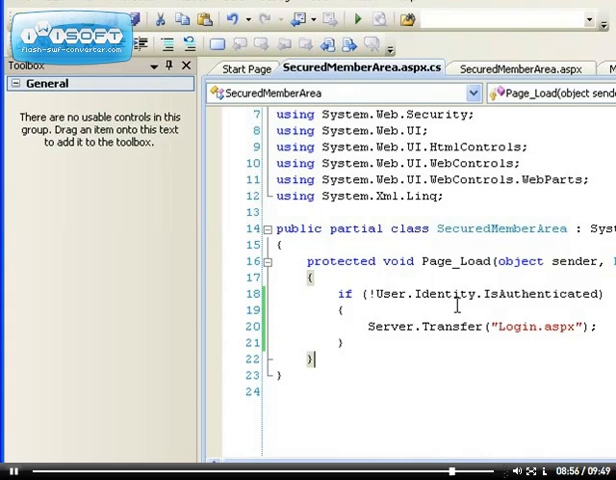
pyautogui.moveTo(456, 328)
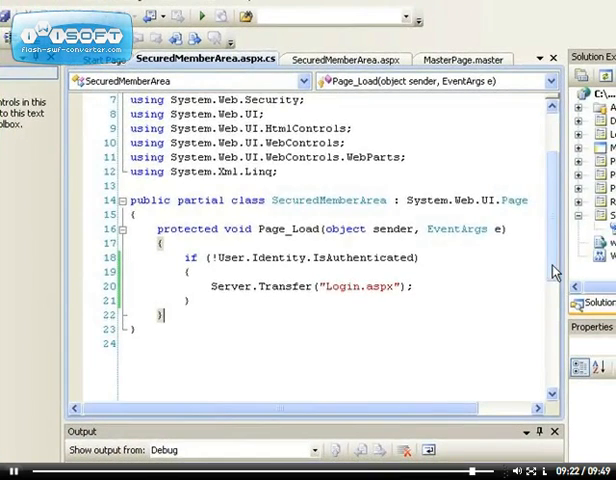
pyautogui.scroll(-3)
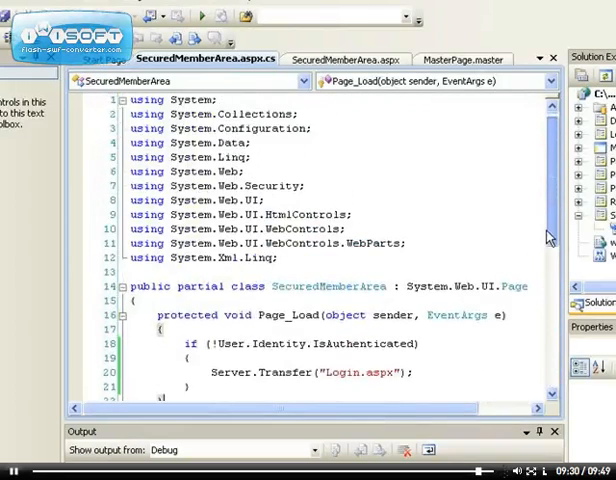
pyautogui.scroll(-3)
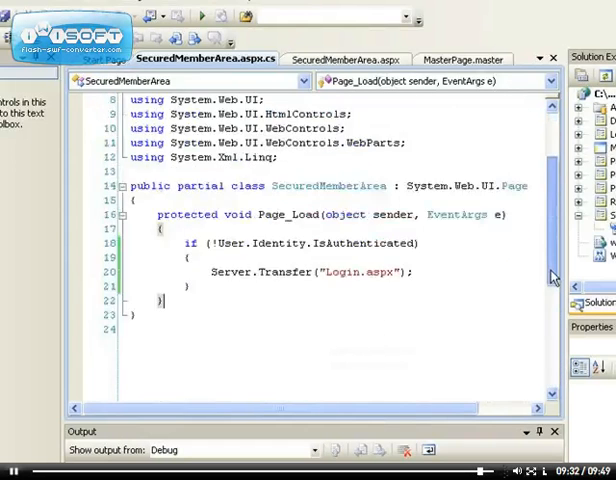
pyautogui.scroll(-3)
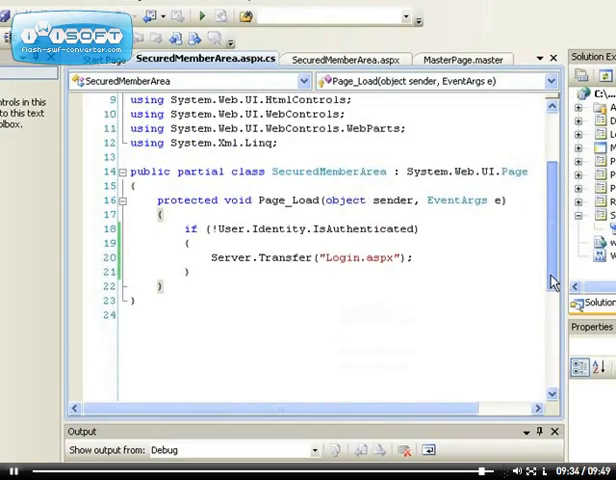